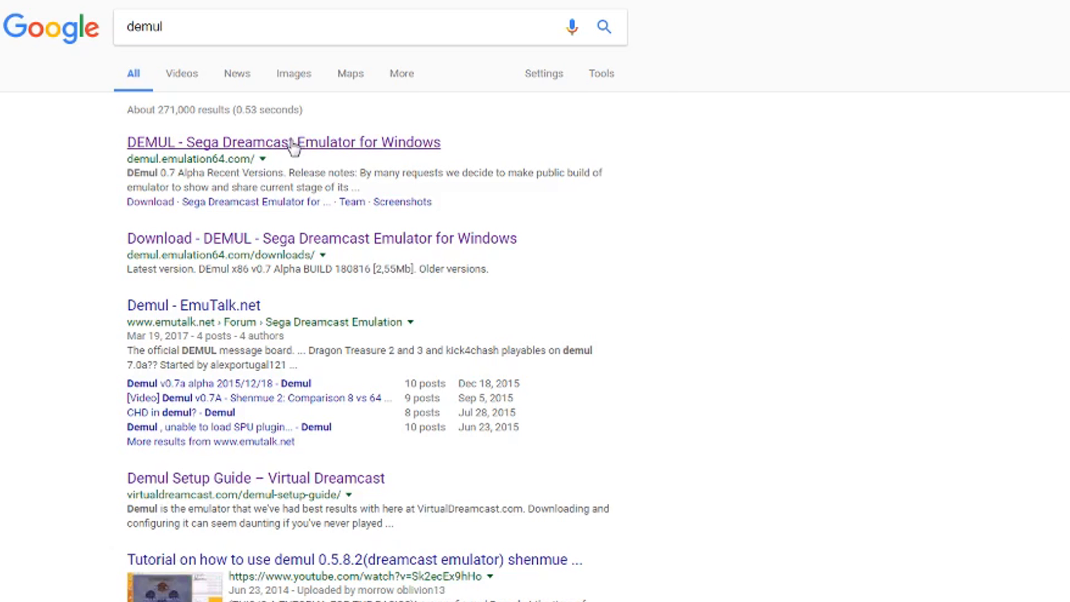
Step: Reach the DEMUL downloads page and save the latest DEmul x86 v0.7 Alpha build 180816
click(282, 142)
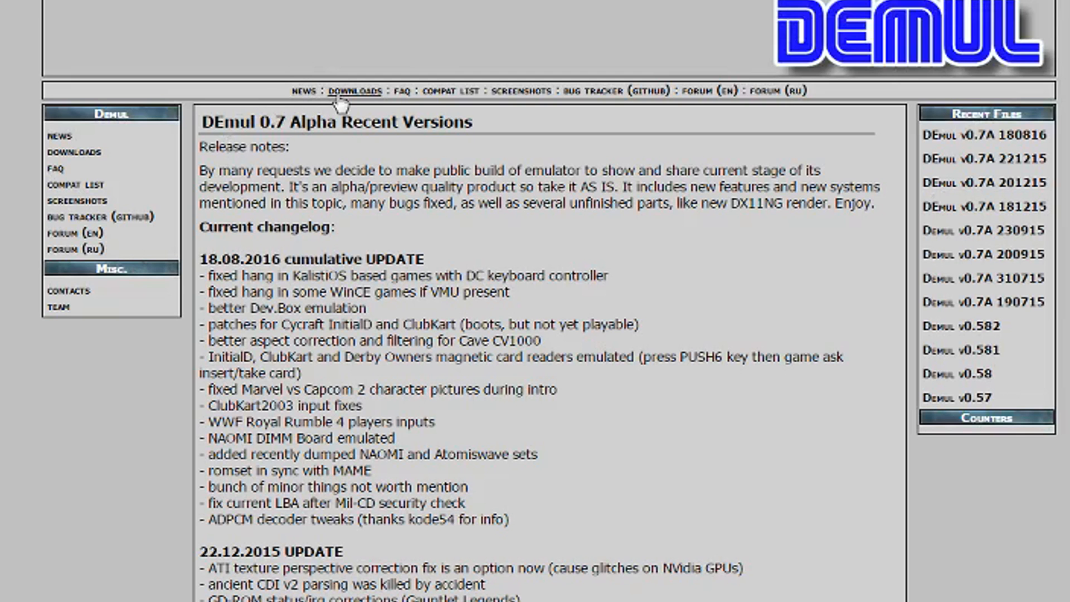
click(355, 91)
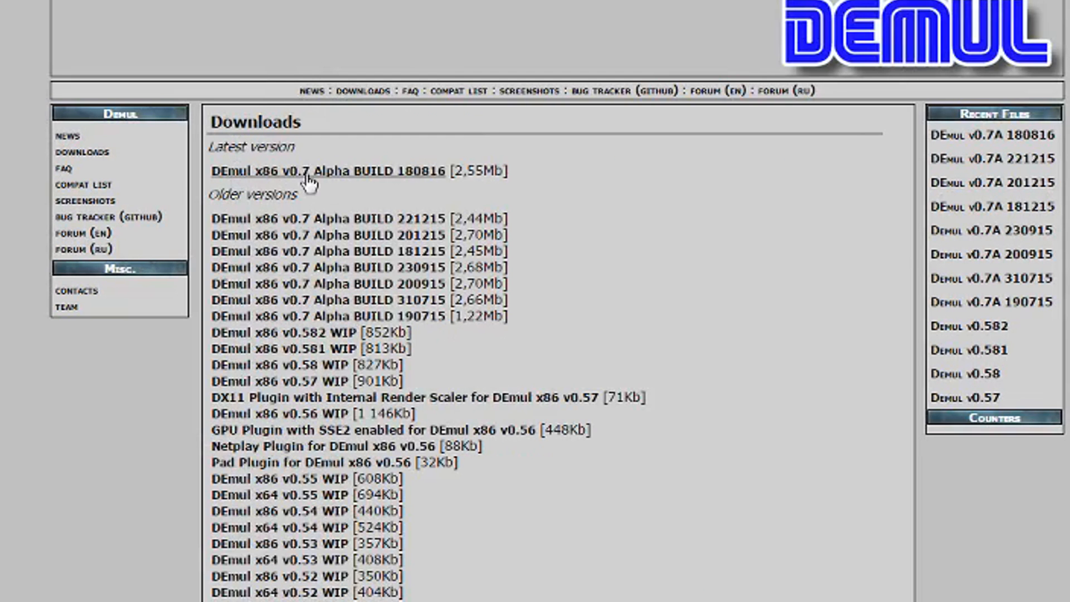
right_click(31, 89)
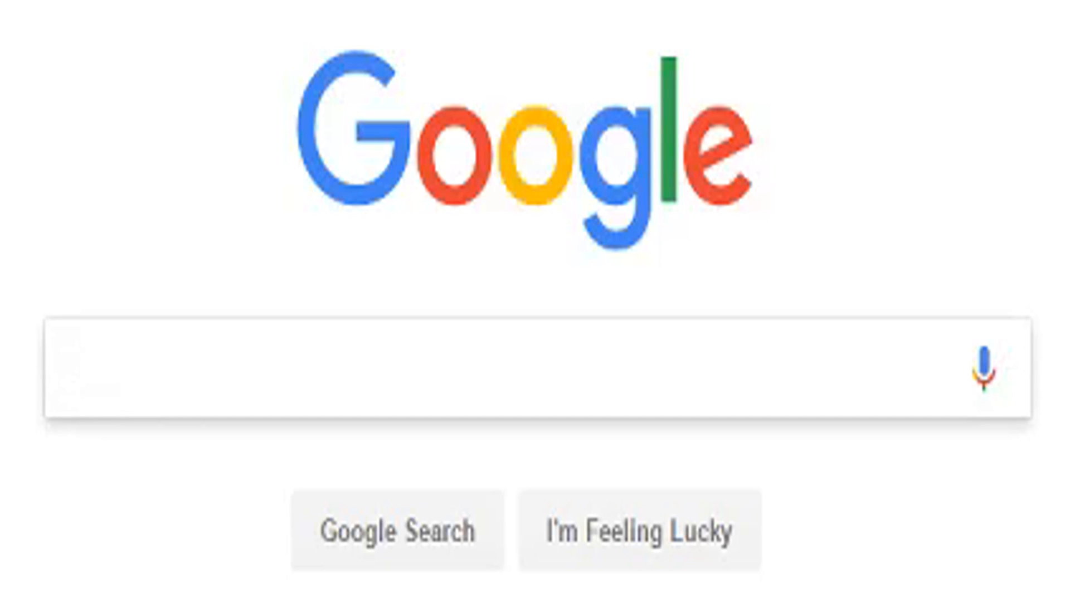
Step: Search Google for the Emuparadise BIOS page listing the Dreamcast BIOS (All Regions)
text(emuparadise b)
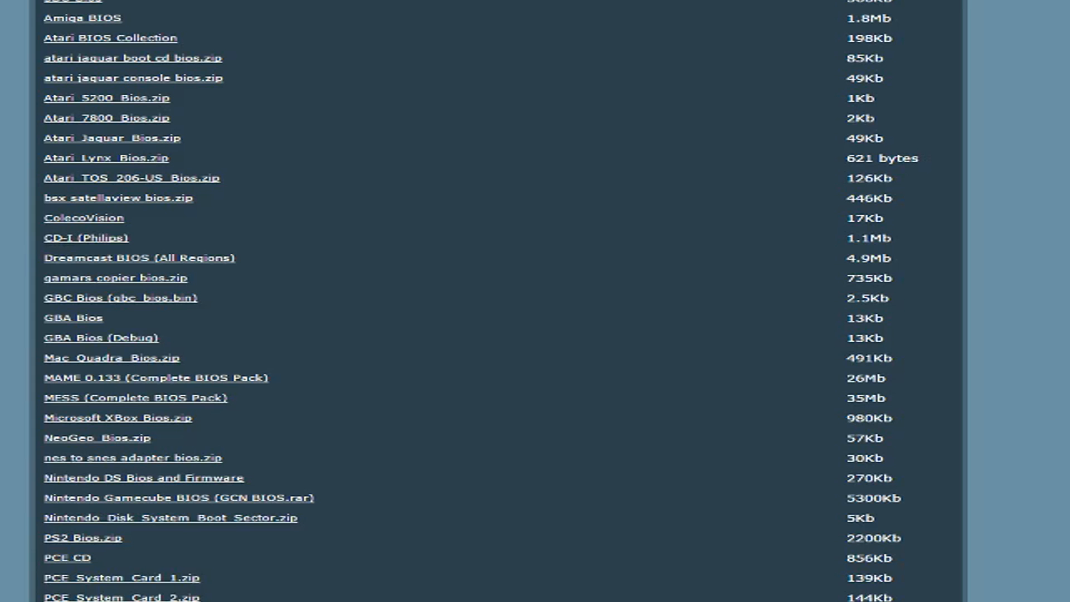
mouse_move(89, 258)
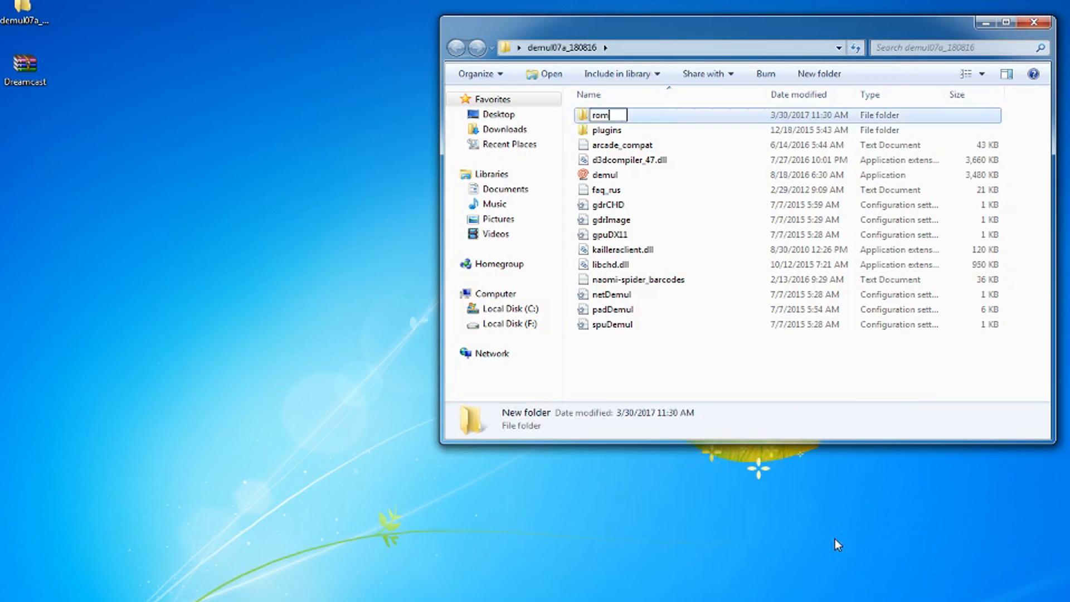
Step: Add a new folder named roms inside the demul07a_180816 folder
right_click(25, 61)
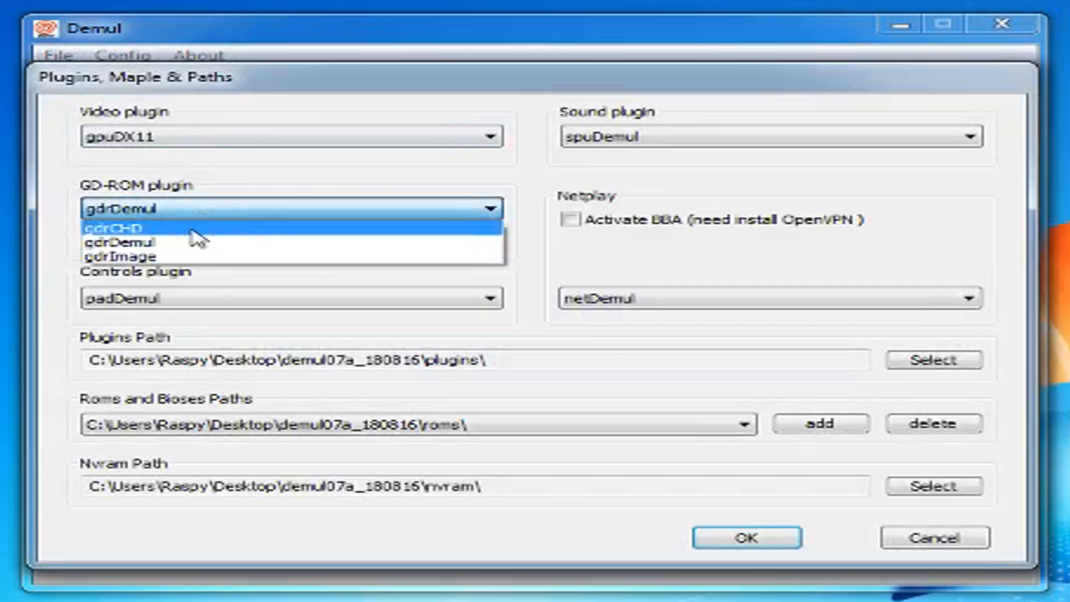
mouse_move(168, 256)
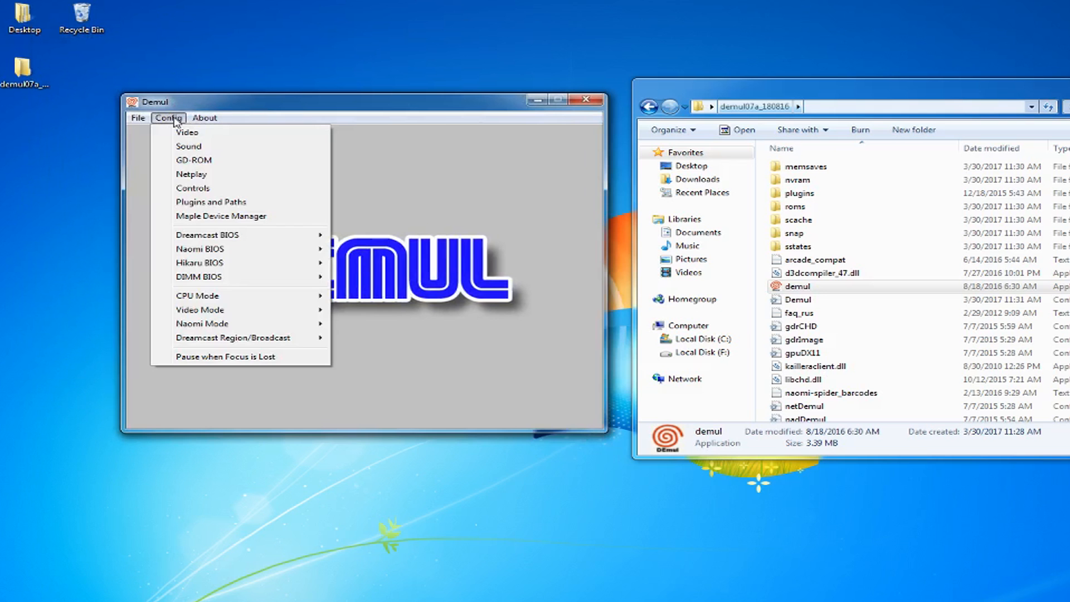
Step: Bring up Demul's Direct3D11 video settings from the Config menu
click(188, 132)
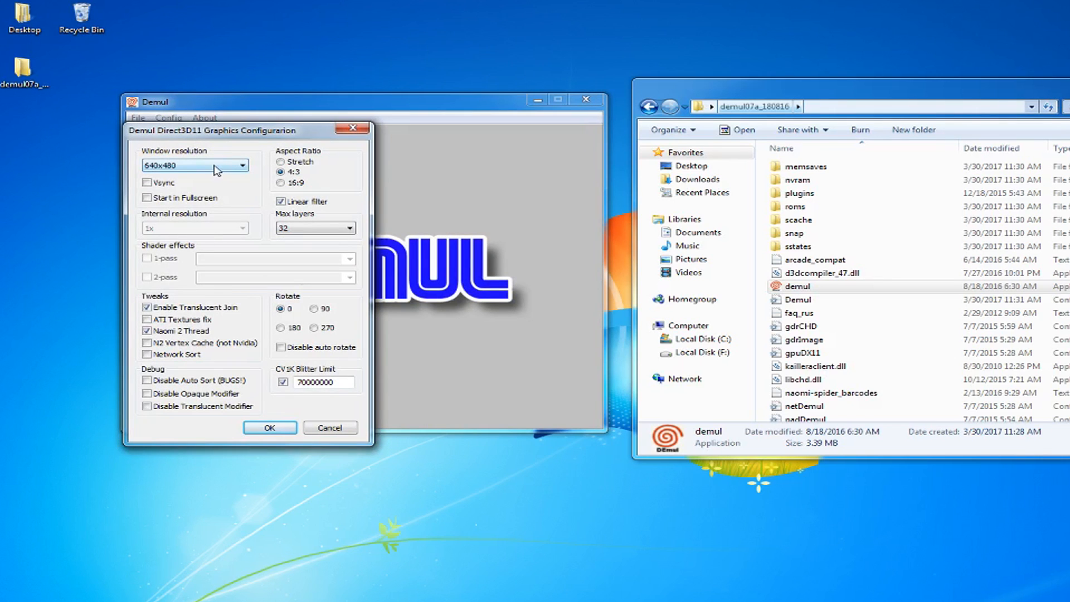
Step: Accept the graphics settings and begin mapping Joy 1 buttons, assigning the second digital pad's down input
click(168, 117)
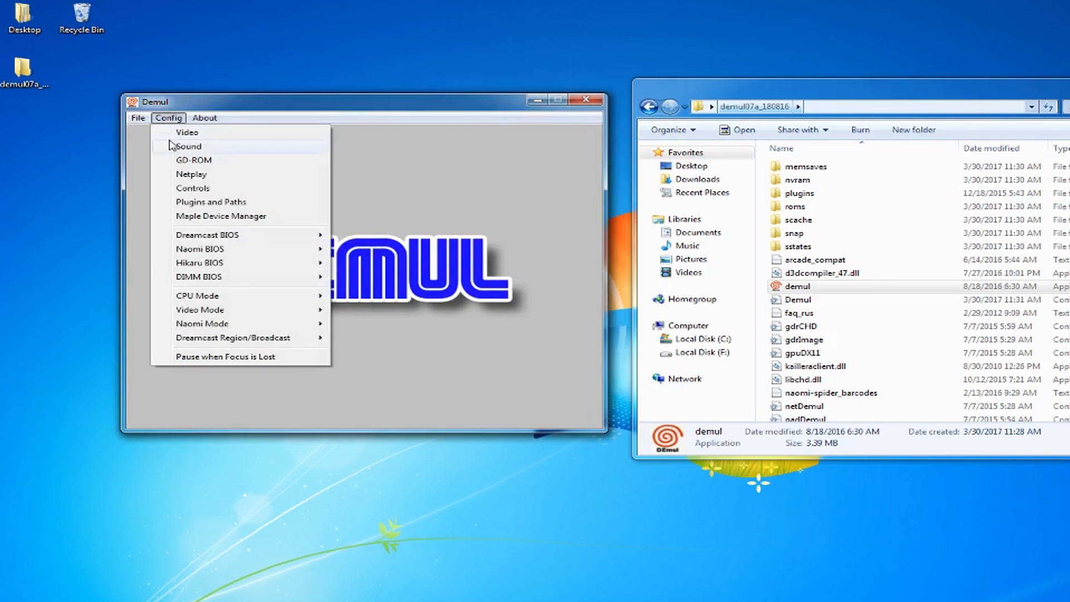
click(193, 188)
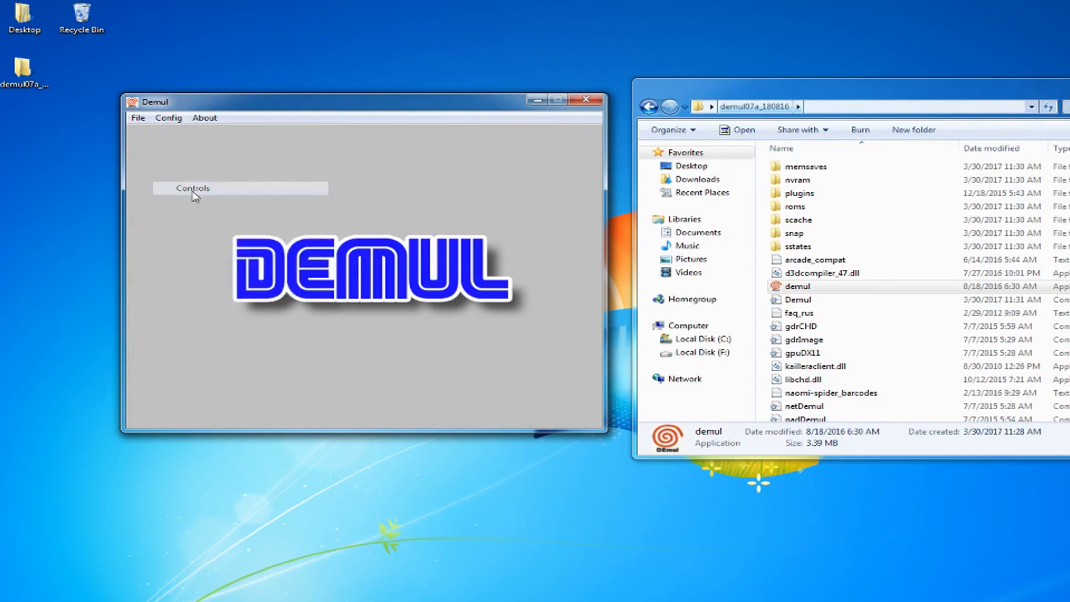
click(192, 187)
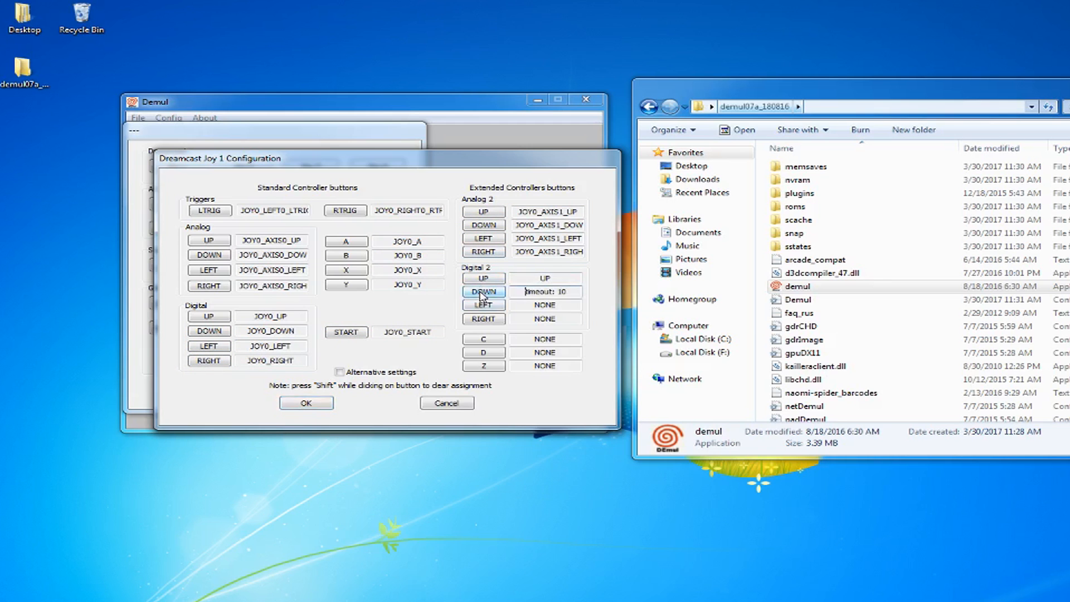
click(306, 403)
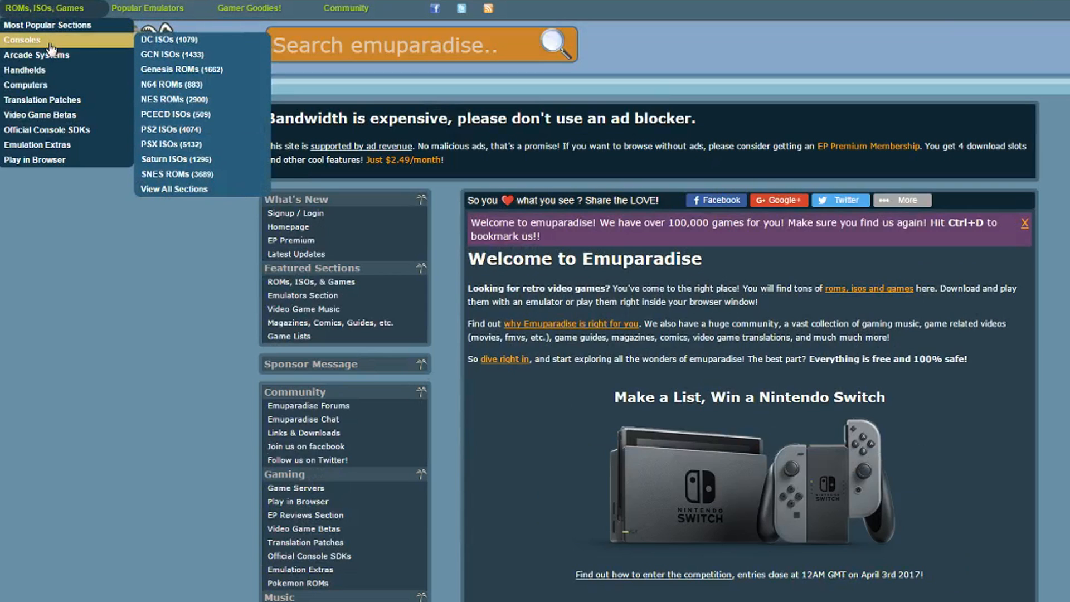
mouse_move(172, 69)
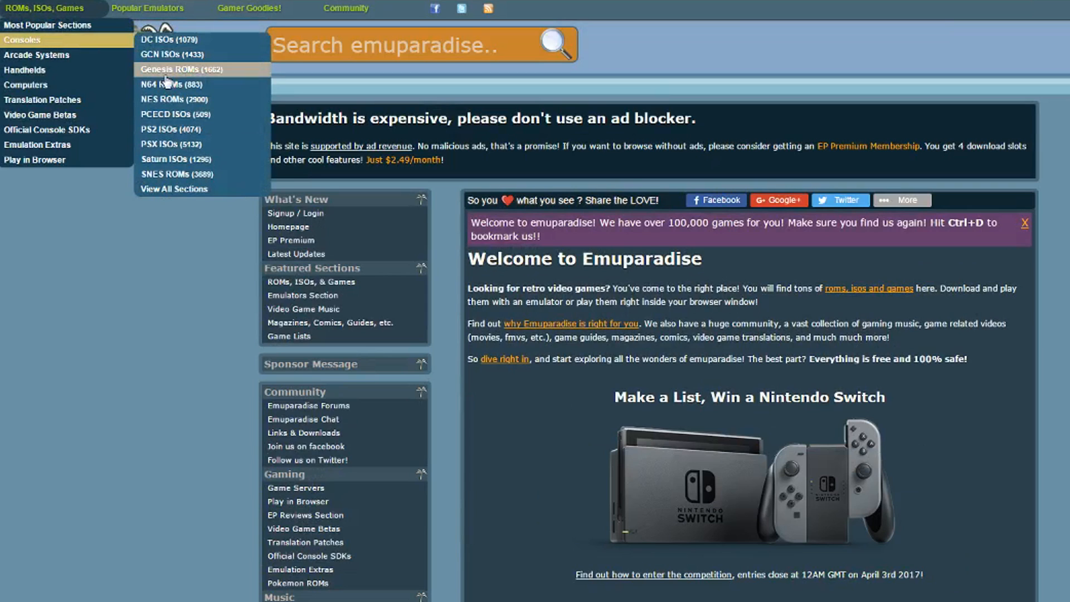
Step: Browse Emuparadise's Dreamcast ISOs under letter S to the Soul Calibur (USA) game page
click(168, 39)
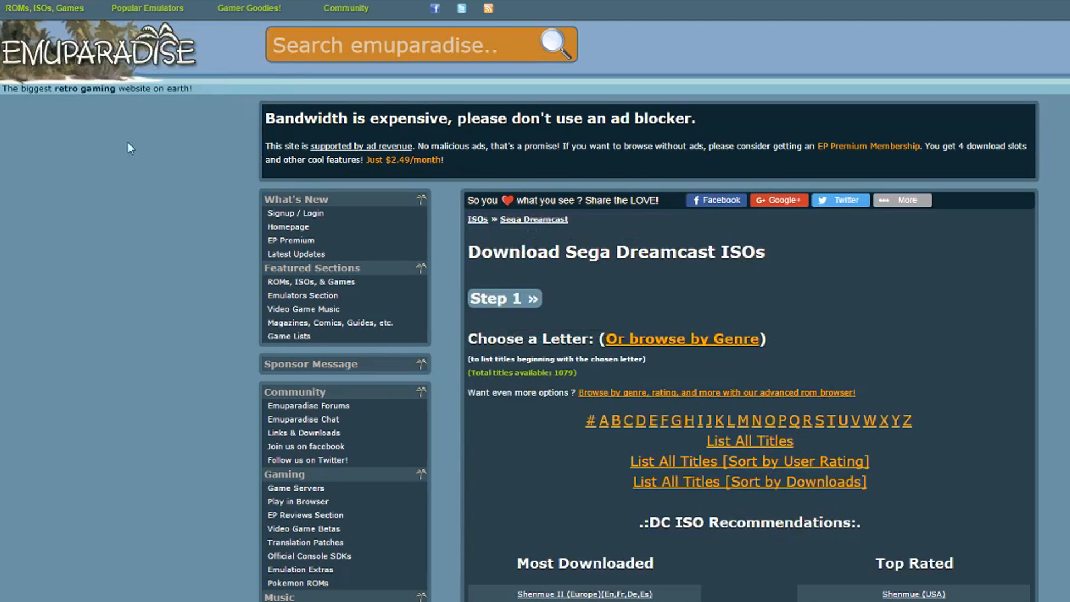
scroll(down, 3)
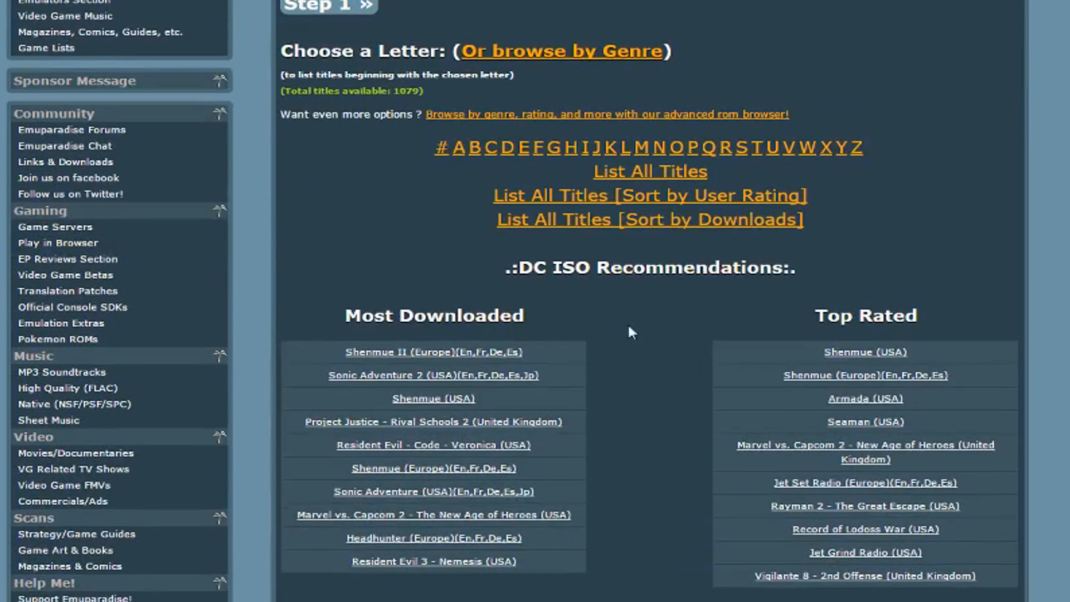
click(741, 147)
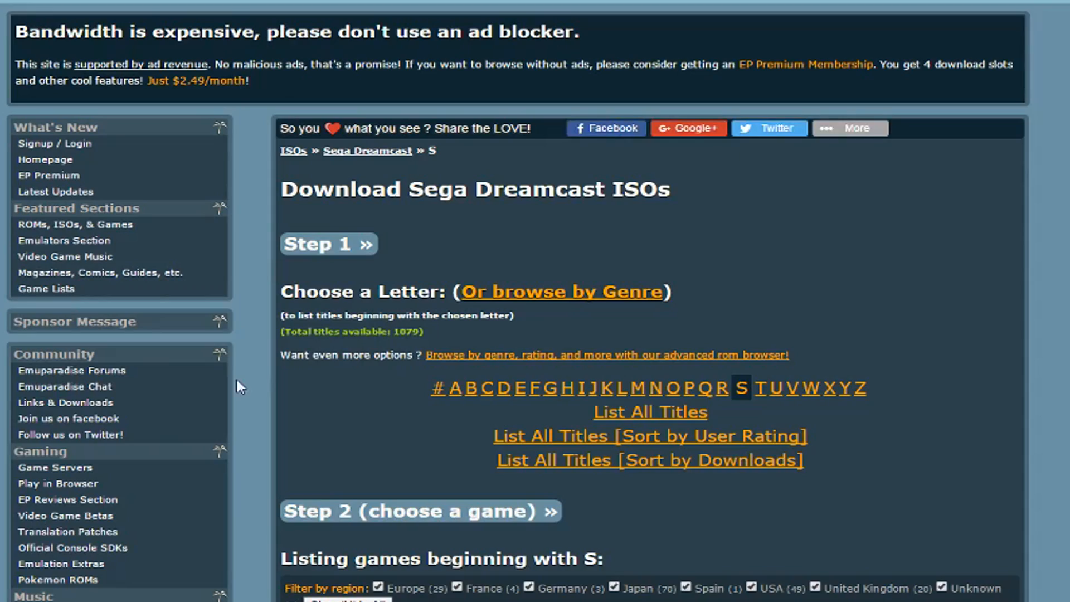
scroll(down, 3)
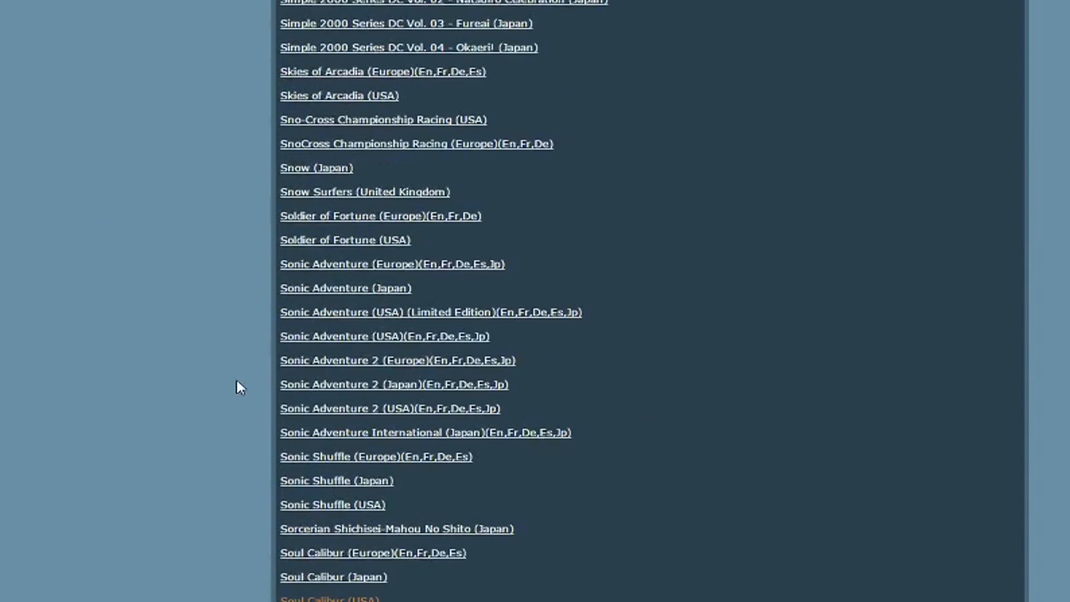
click(328, 598)
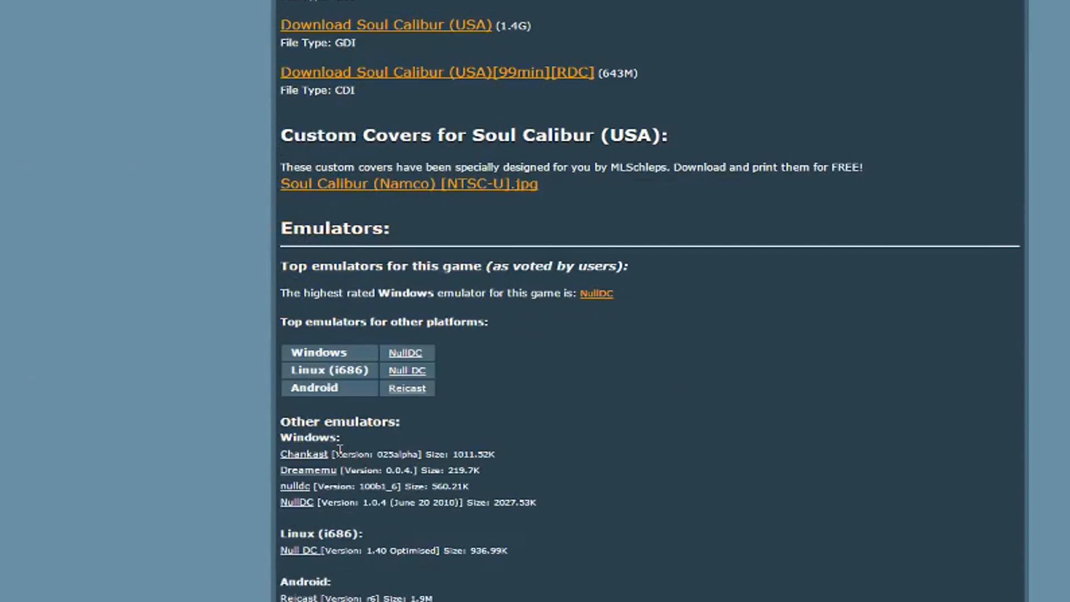
Step: Start downloading the Soul Calibur (USA) GDI image from its download link
click(386, 26)
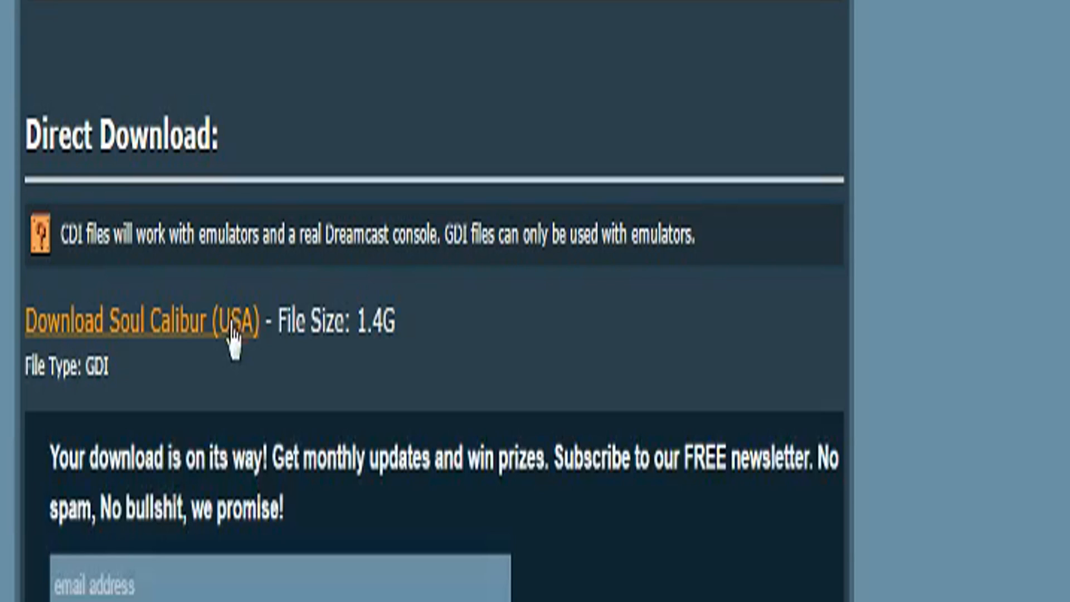
right_click(24, 133)
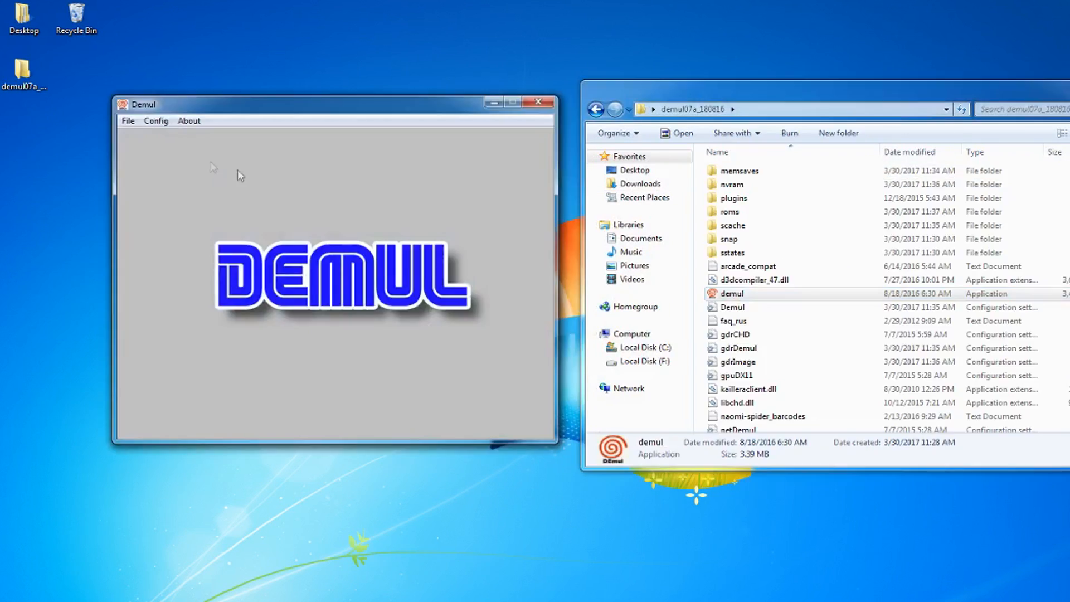
Step: Set Demul's GD-ROM disc to Soul Calibur (USA) - [1S].gdi from the roms folder
click(156, 121)
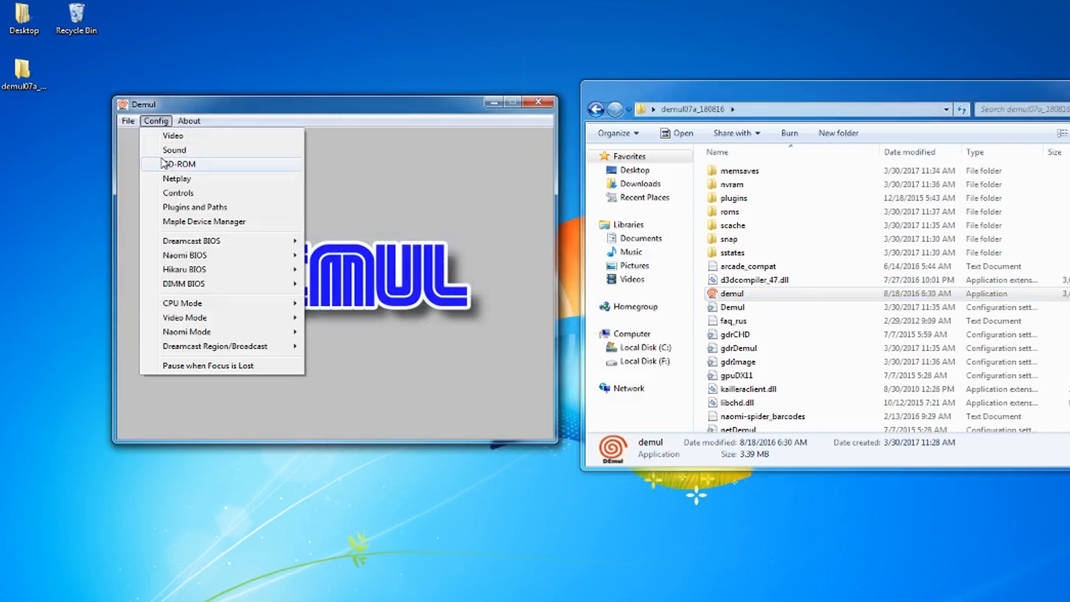
click(181, 164)
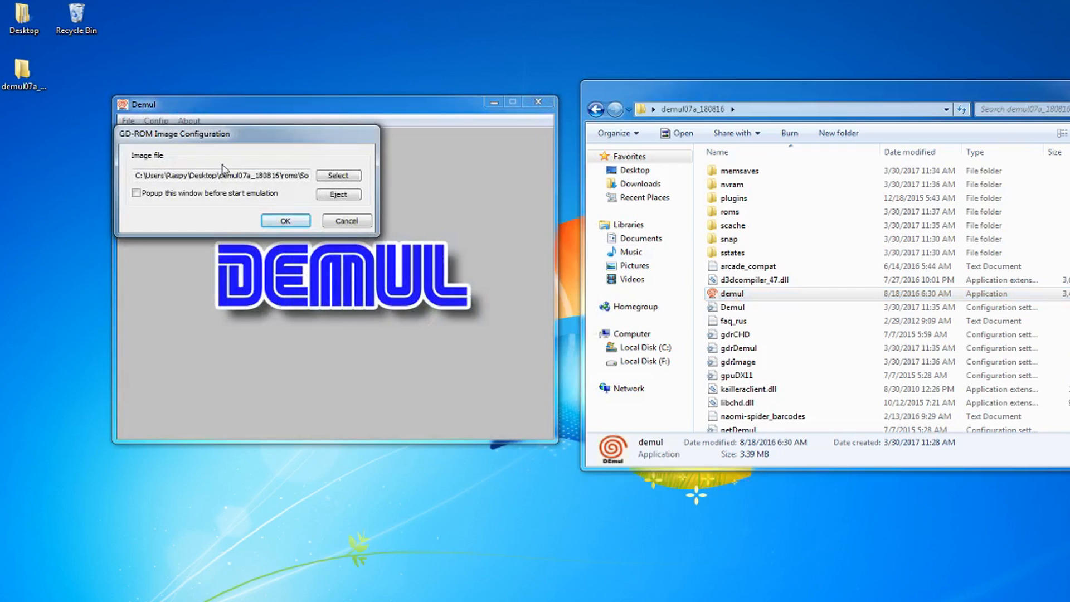
click(338, 175)
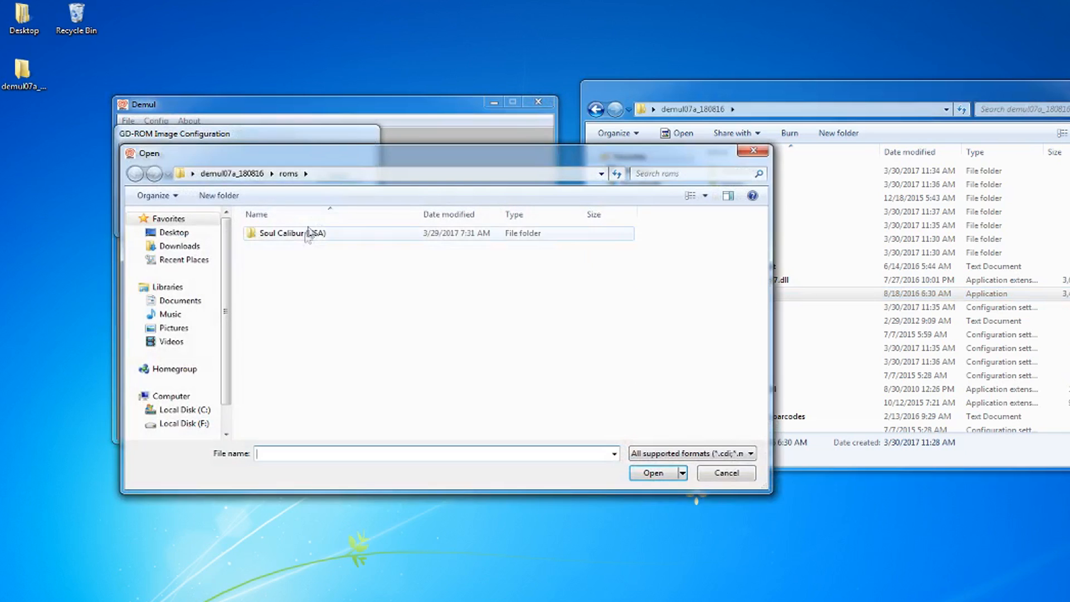
double_click(291, 233)
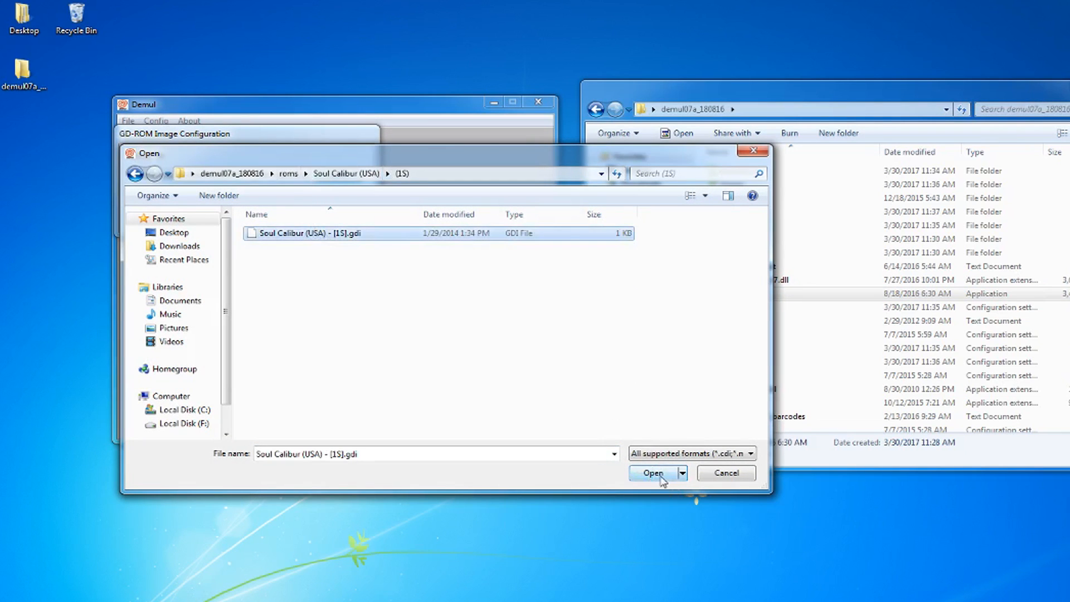
click(652, 472)
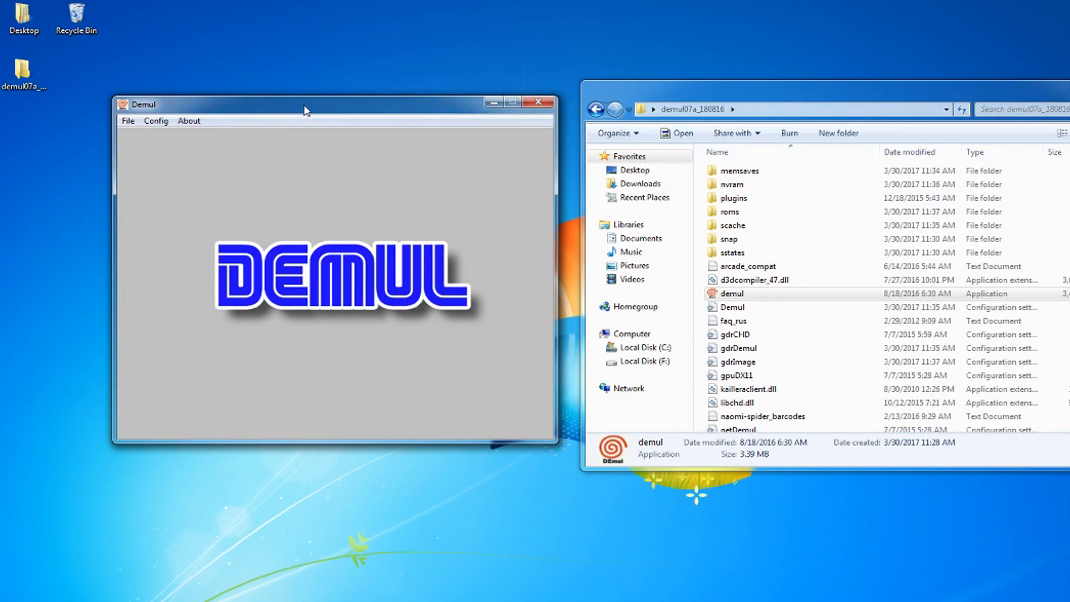
Step: Boot the loaded Soul Calibur image with File > Run Dreamcast
click(127, 121)
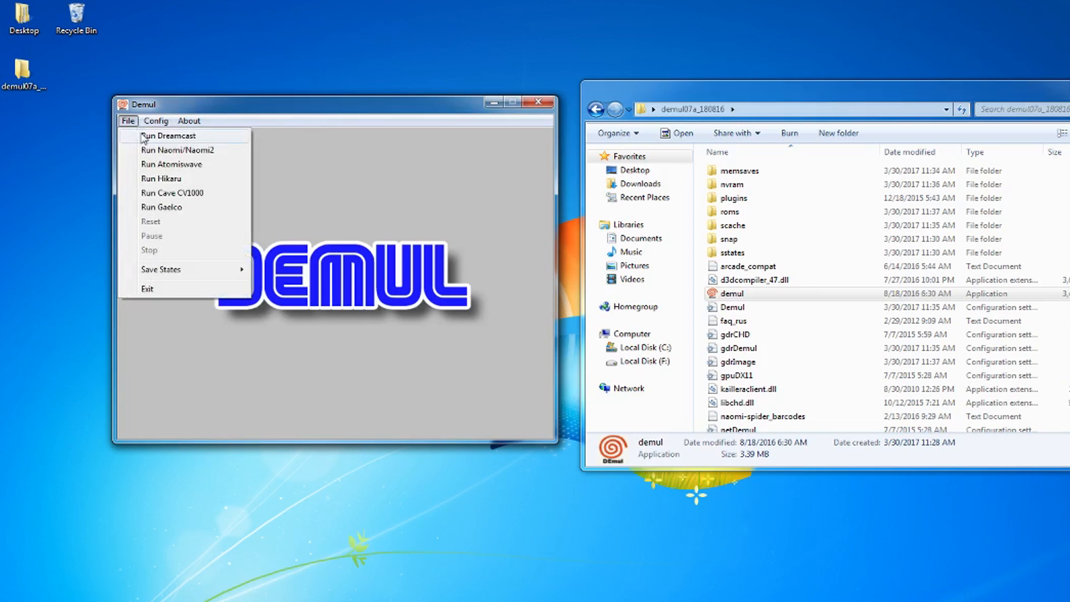
click(168, 134)
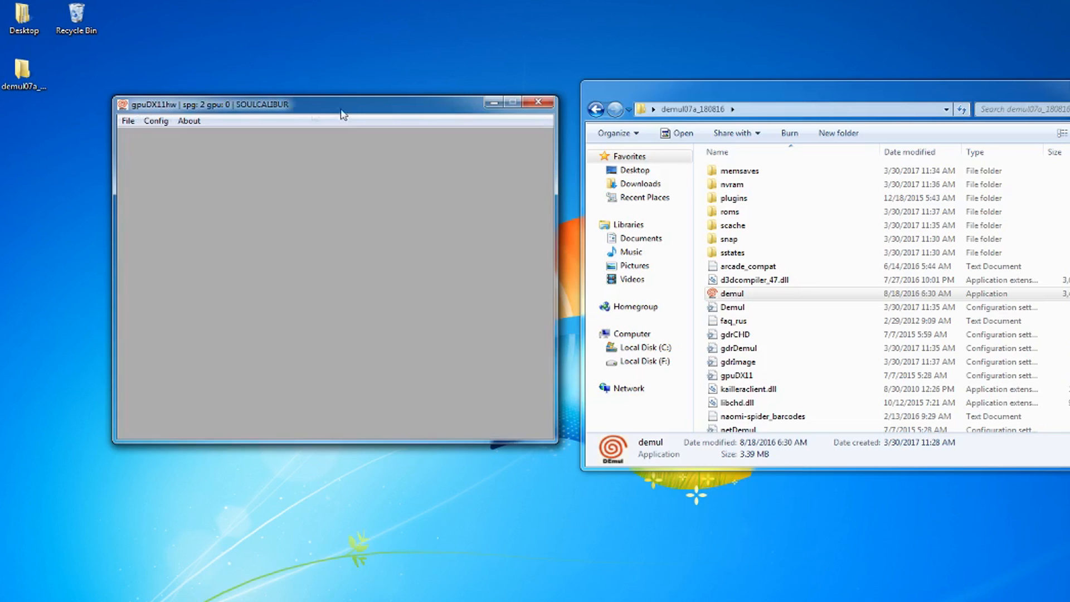